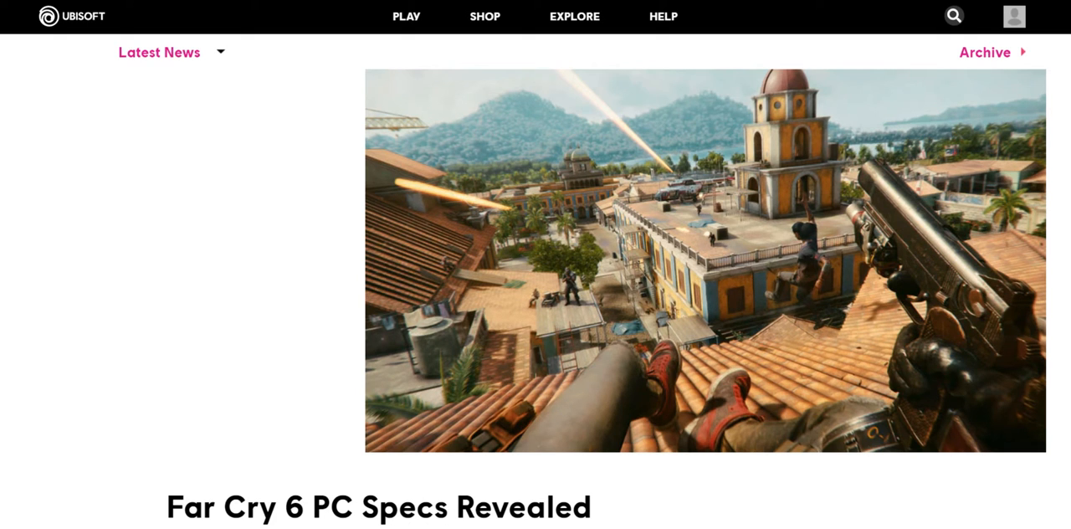
Read down from the Far Cry 6 article title past the header image to the Minimum PC Settings list
scroll(down, 3)
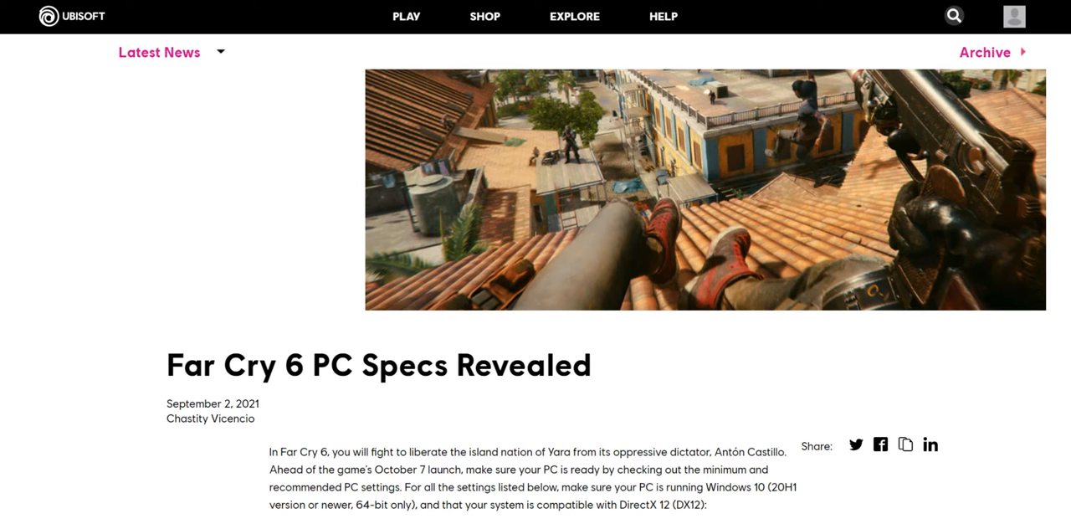
scroll(down, 3)
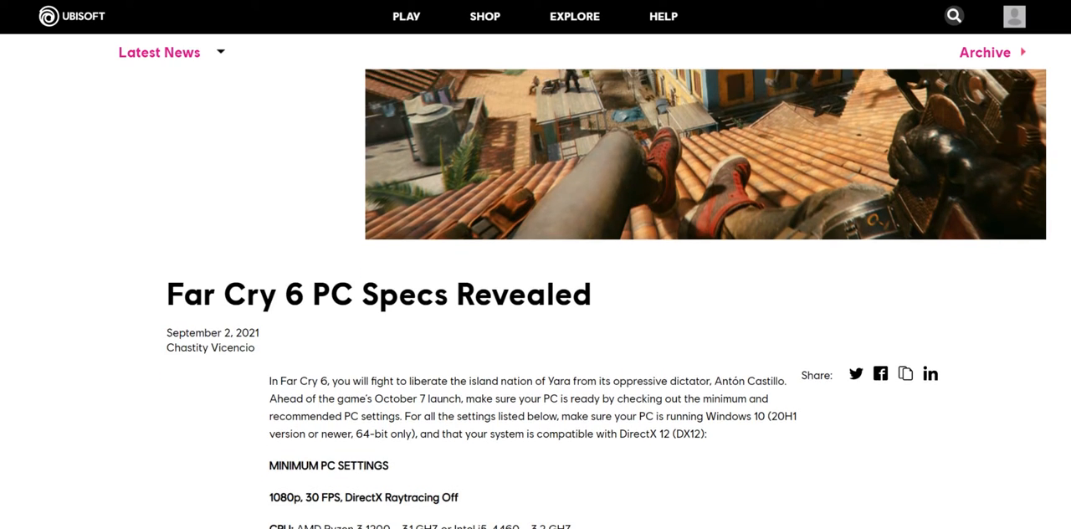
scroll(down, 3)
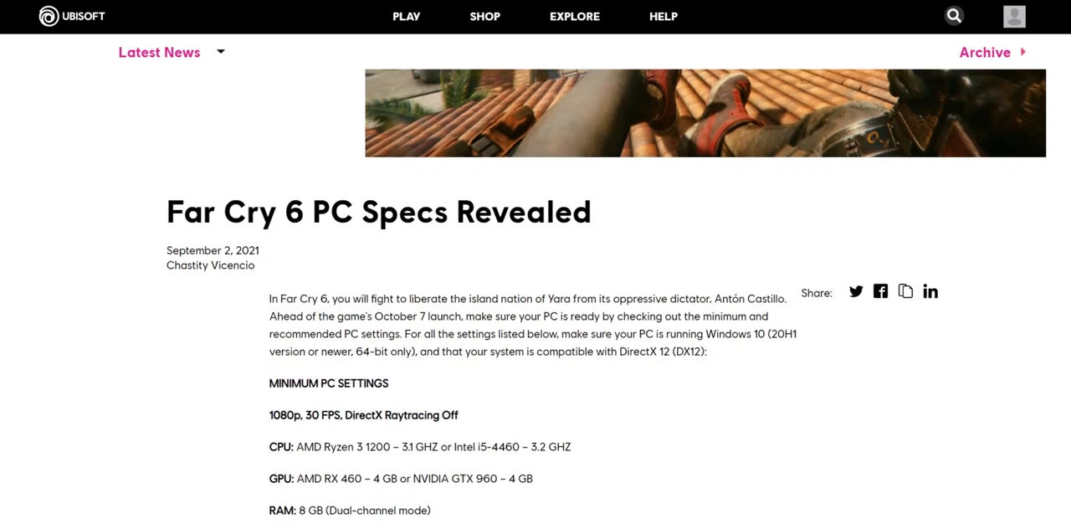
scroll(down, 3)
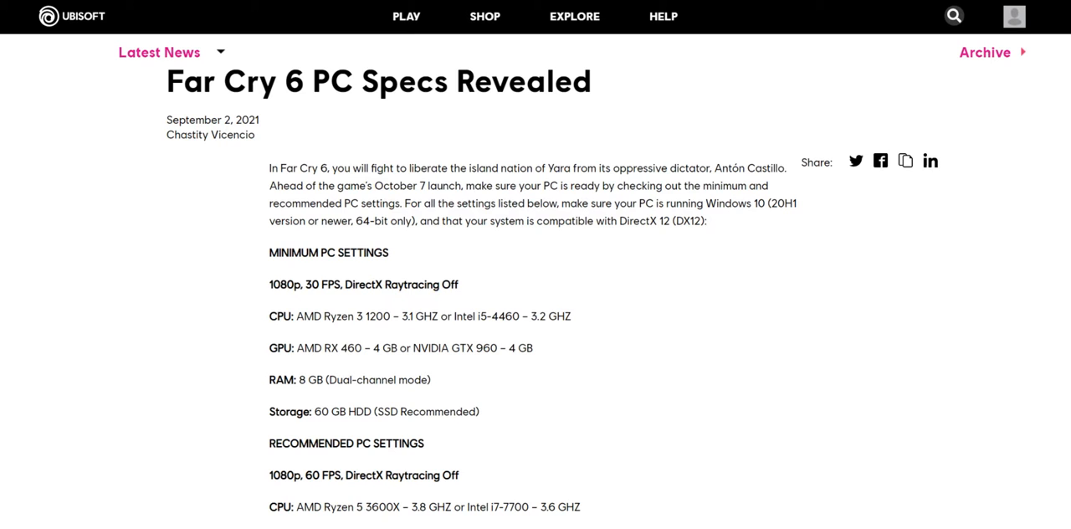
scroll(down, 3)
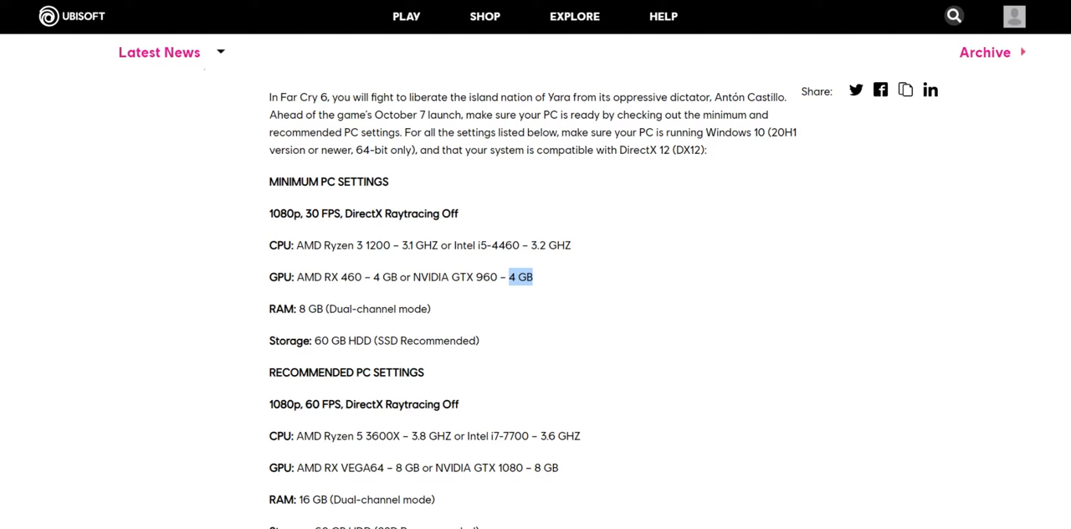
Scroll to Recommended PC Settings and highlight the 60 in the Storage: 60 GB line
scroll(down, 3)
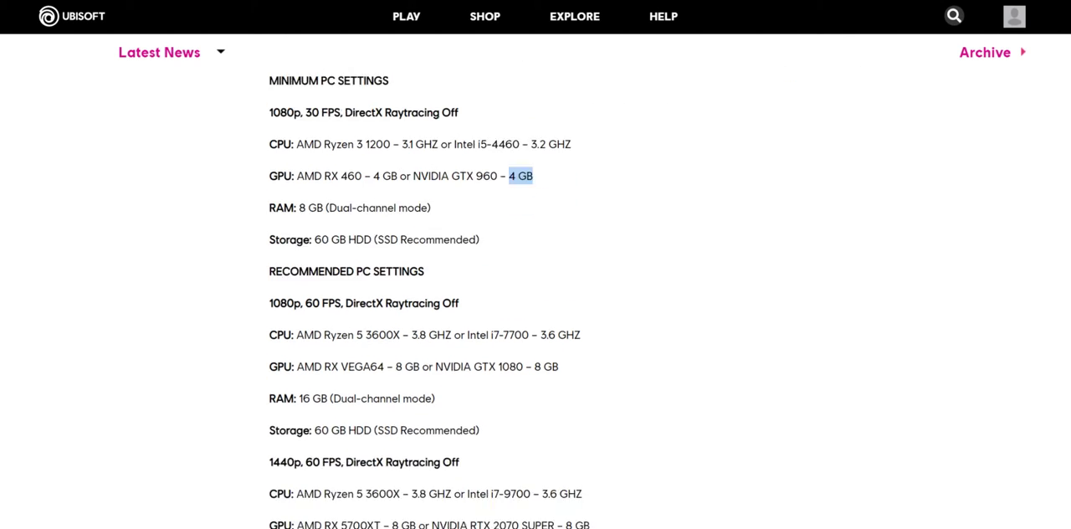
scroll(down, 3)
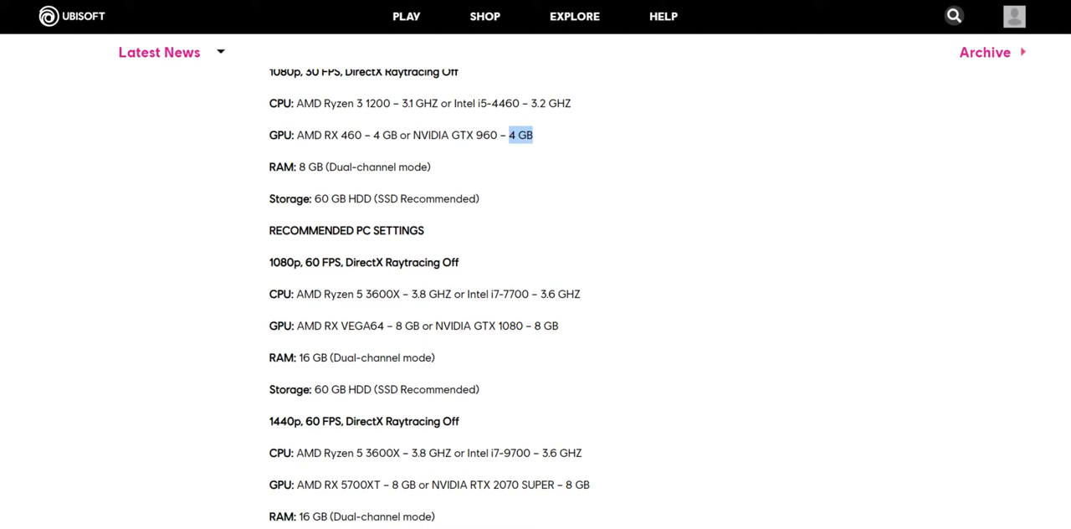
scroll(up, 3)
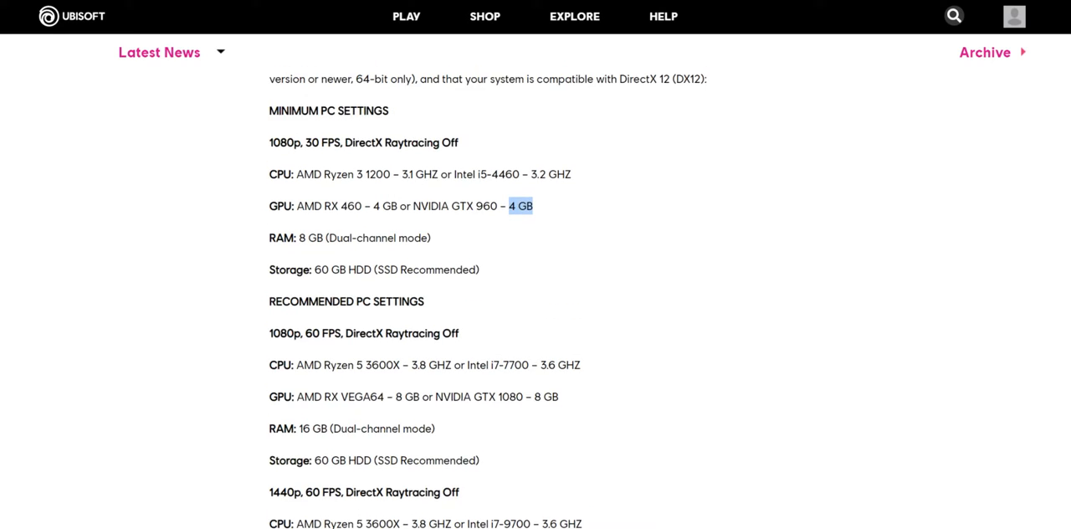
scroll(down, 3)
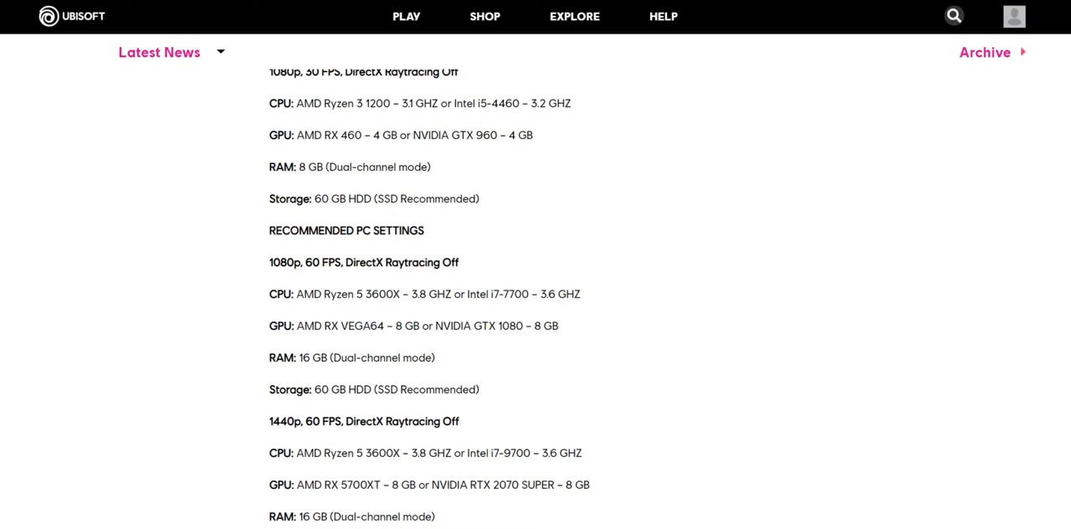
double_click(549, 324)
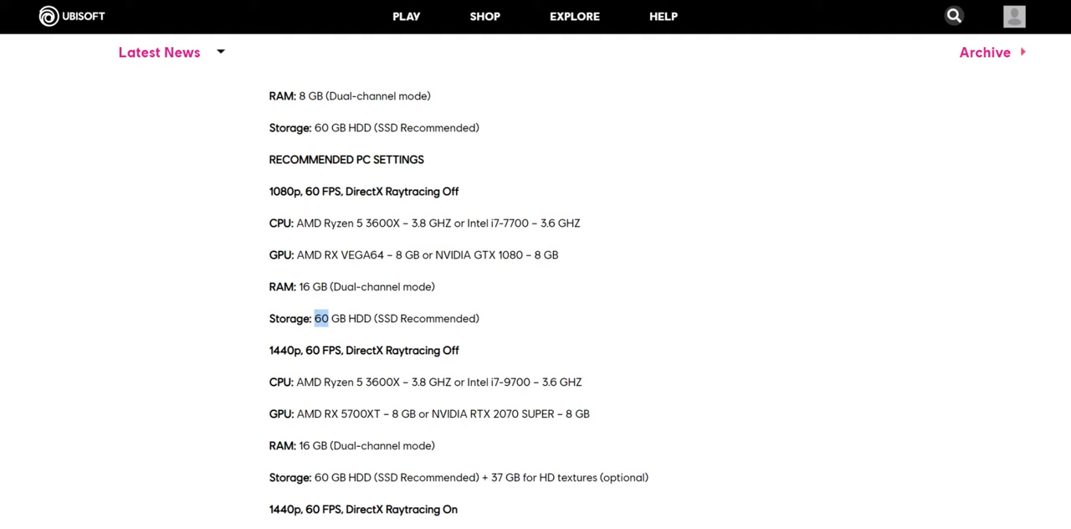
scroll(down, 3)
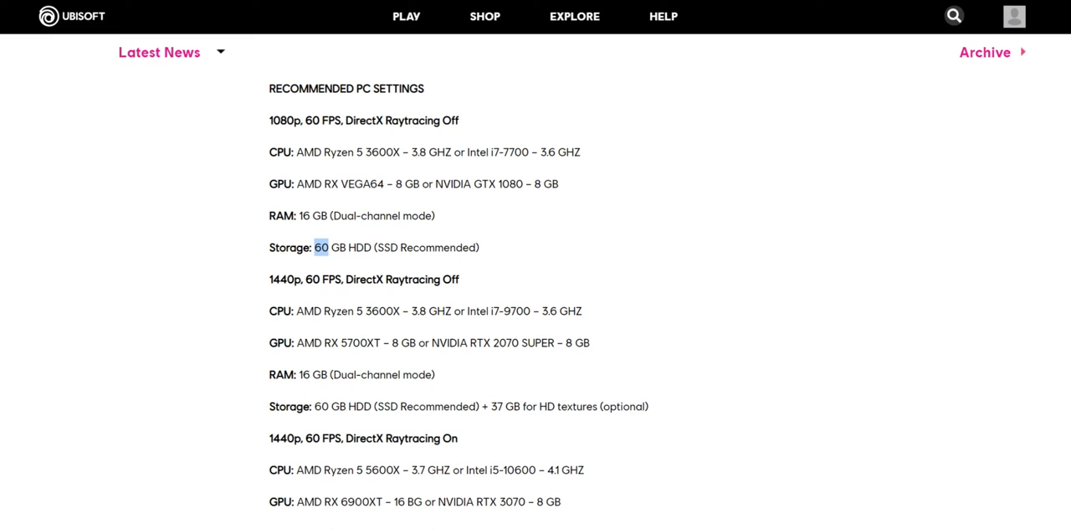
Clear the storage highlight and scroll to the 1440p Raytracing On block with the AMD RX 6900XT GPU
double_click(512, 311)
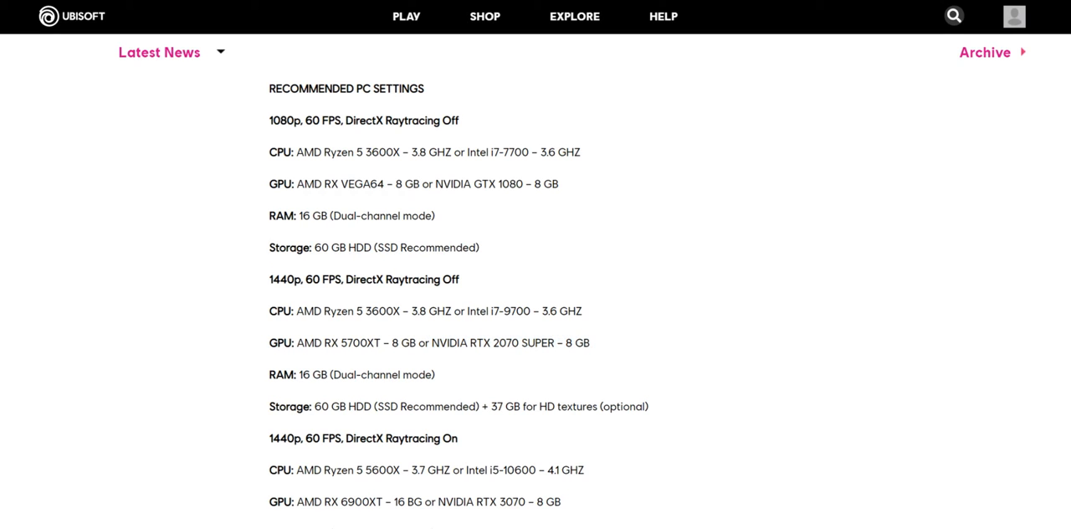
scroll(down, 3)
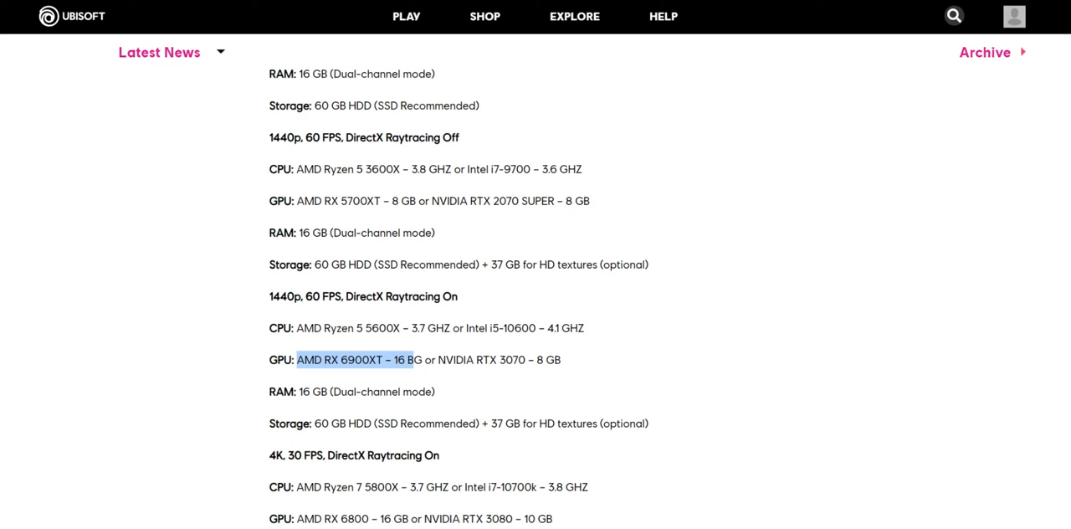
Read through the 4K, ray tracing on requirements down to the Additional Features list
scroll(down, 3)
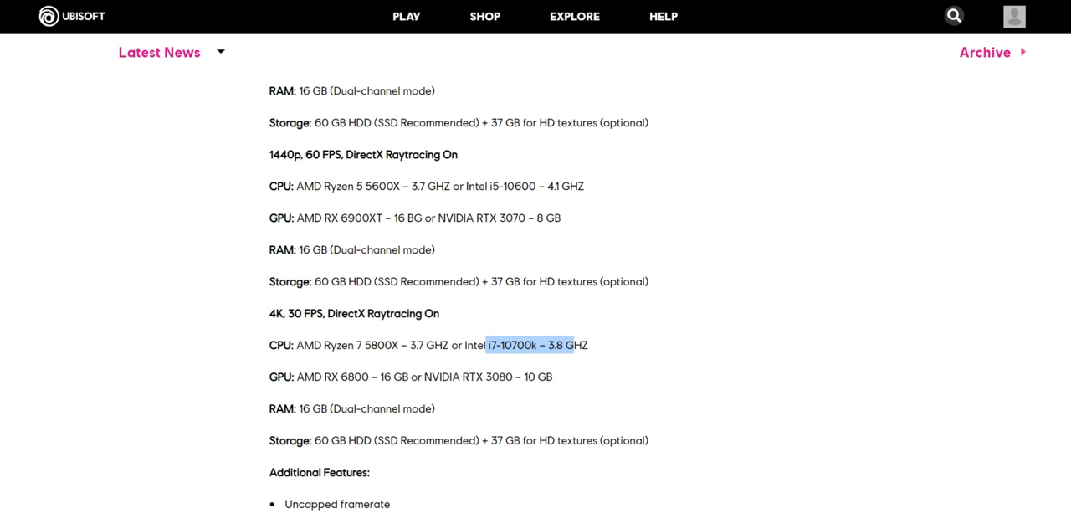
scroll(down, 3)
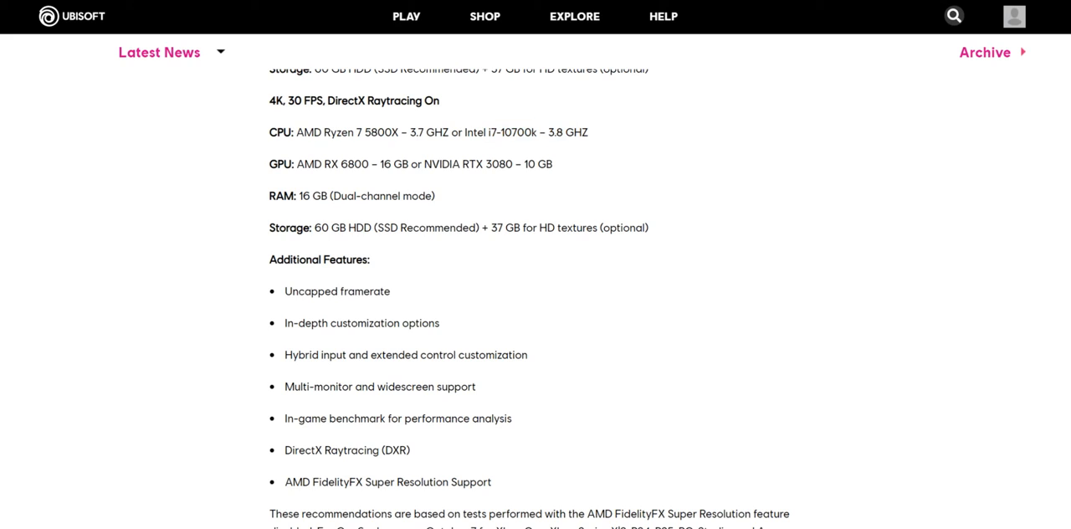
Highlight 'In-game benchmark for performance analysis' in the features list and scroll on to the page end
double_click(338, 291)
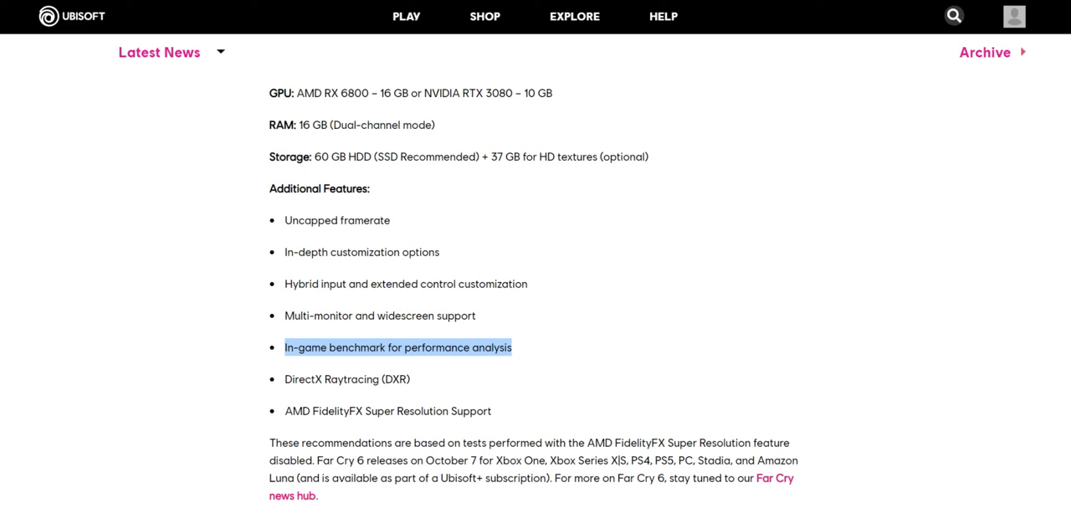
scroll(down, 3)
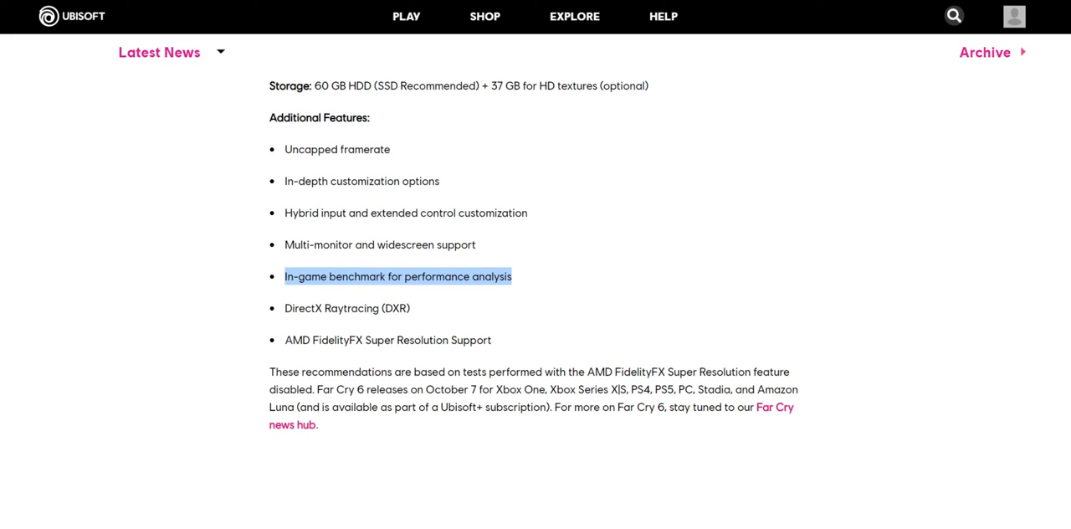
scroll(down, 3)
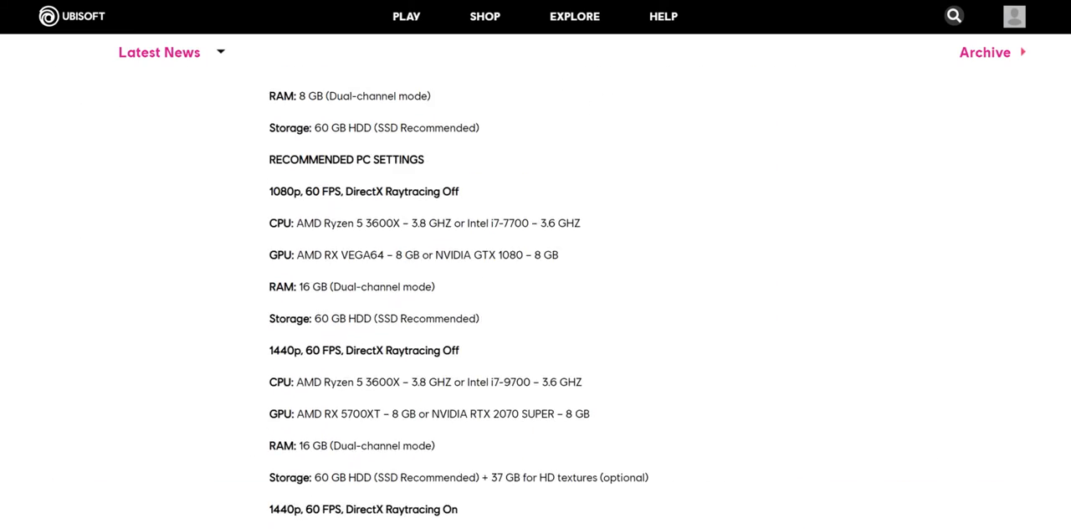
Scroll back up to the article title, then down again to the Recommended 1080p settings heading
scroll(up, 3)
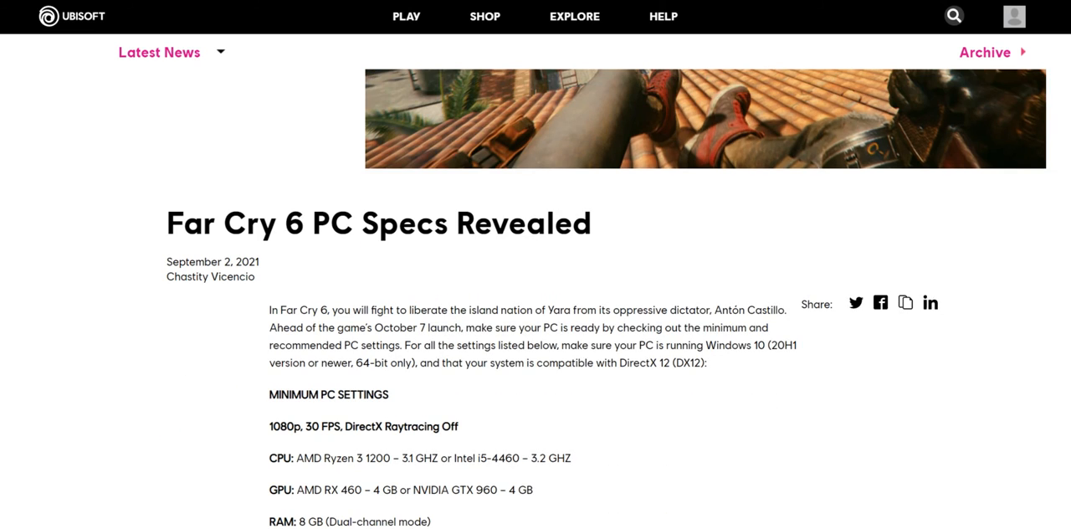
scroll(down, 3)
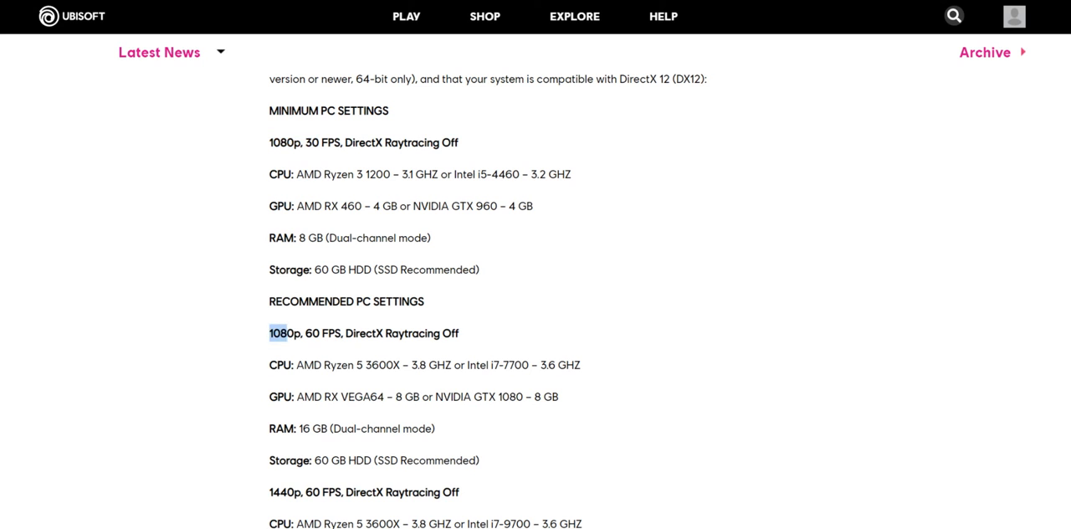
Highlight '1080p, 30 FPS' under Minimum PC Settings, then read down past the 4K tier toward Additional Features
drag(270, 333, 341, 333)
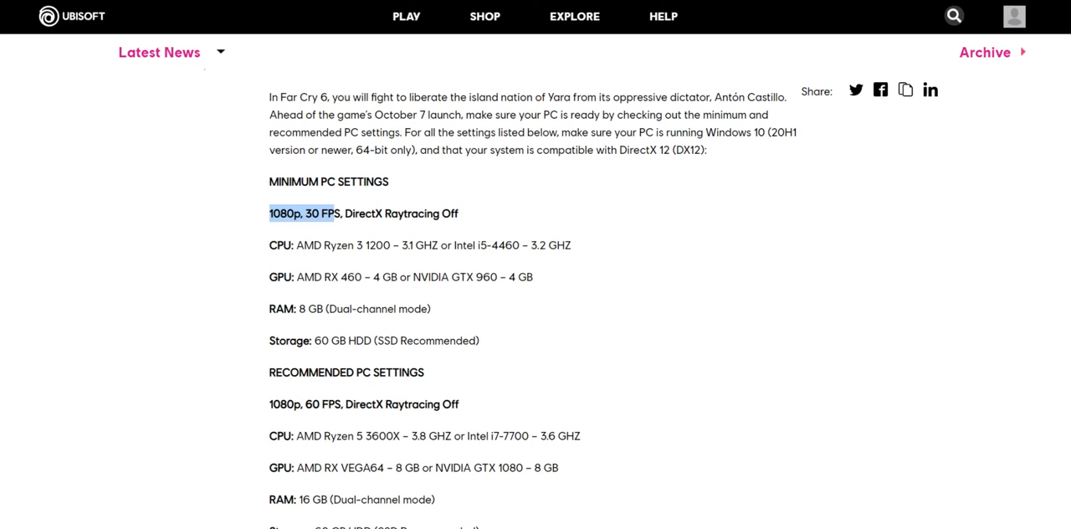
scroll(down, 3)
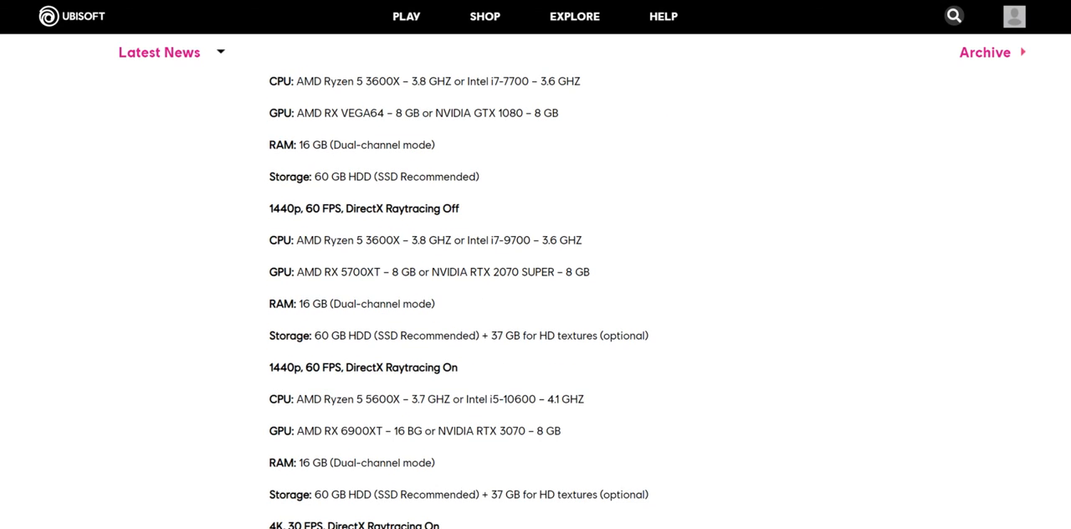
scroll(down, 3)
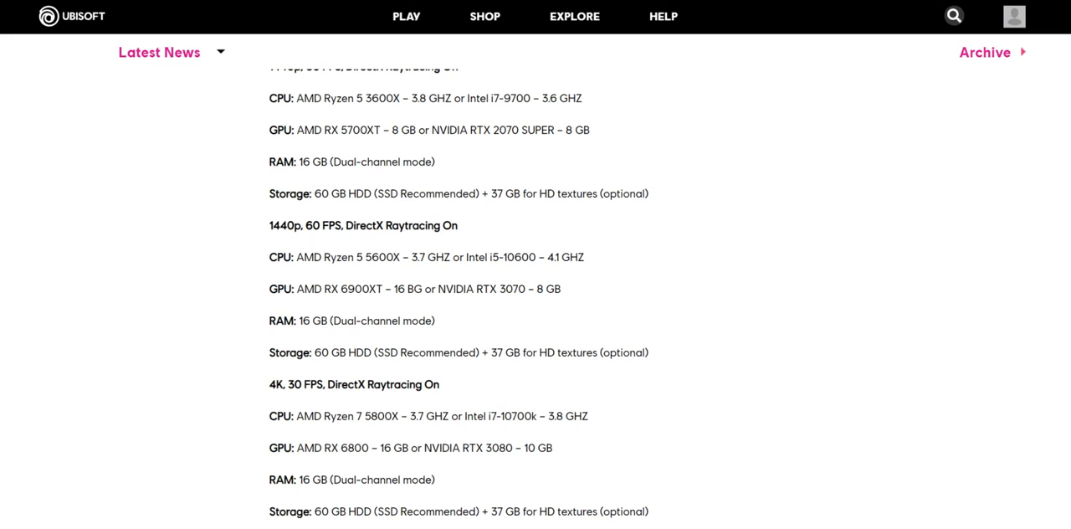
scroll(down, 3)
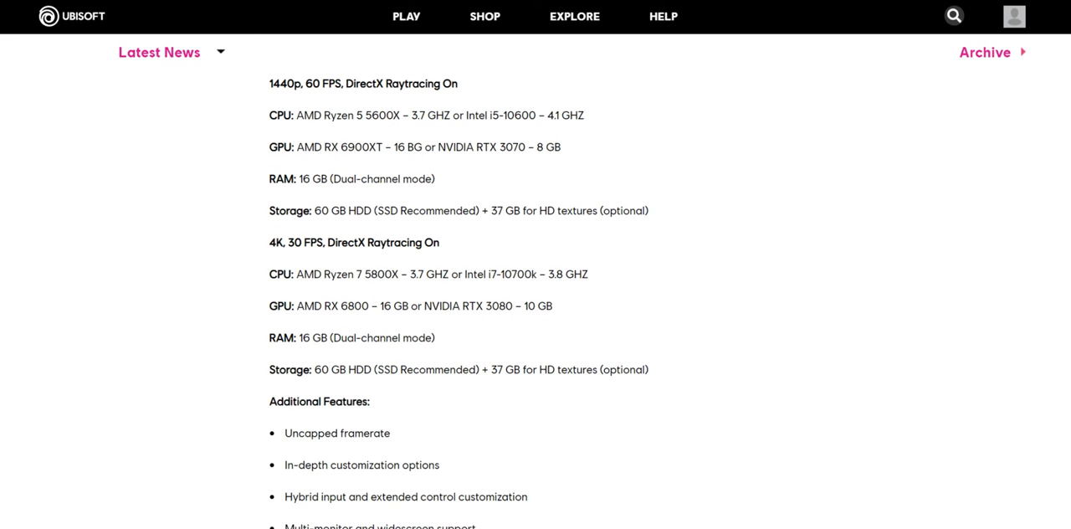